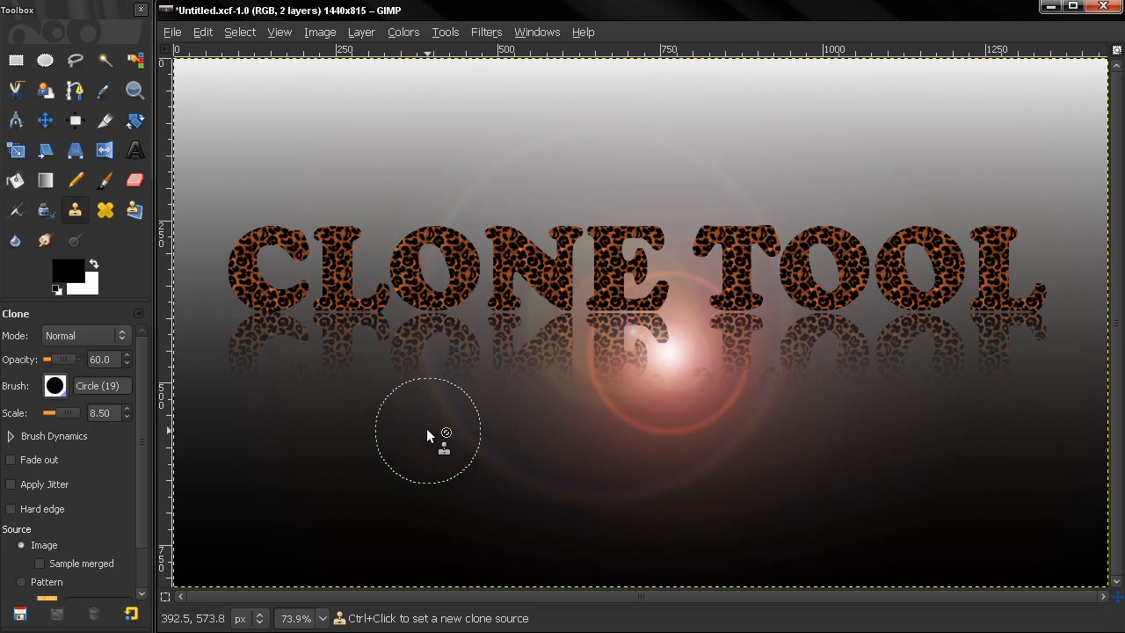
mouse_move(371, 375)
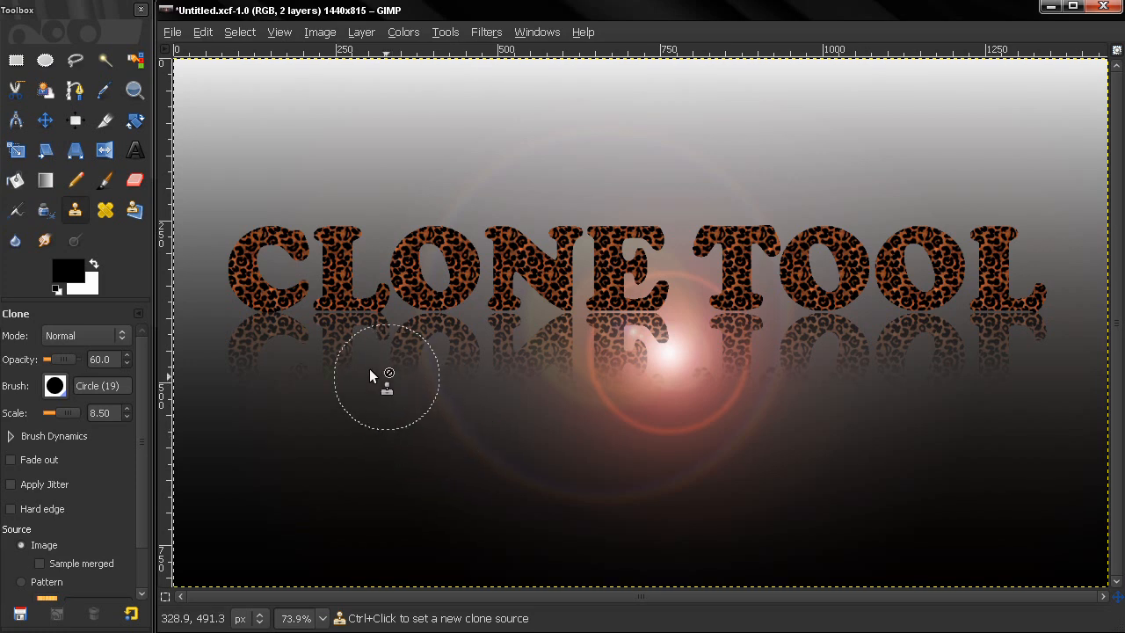
mouse_move(75, 209)
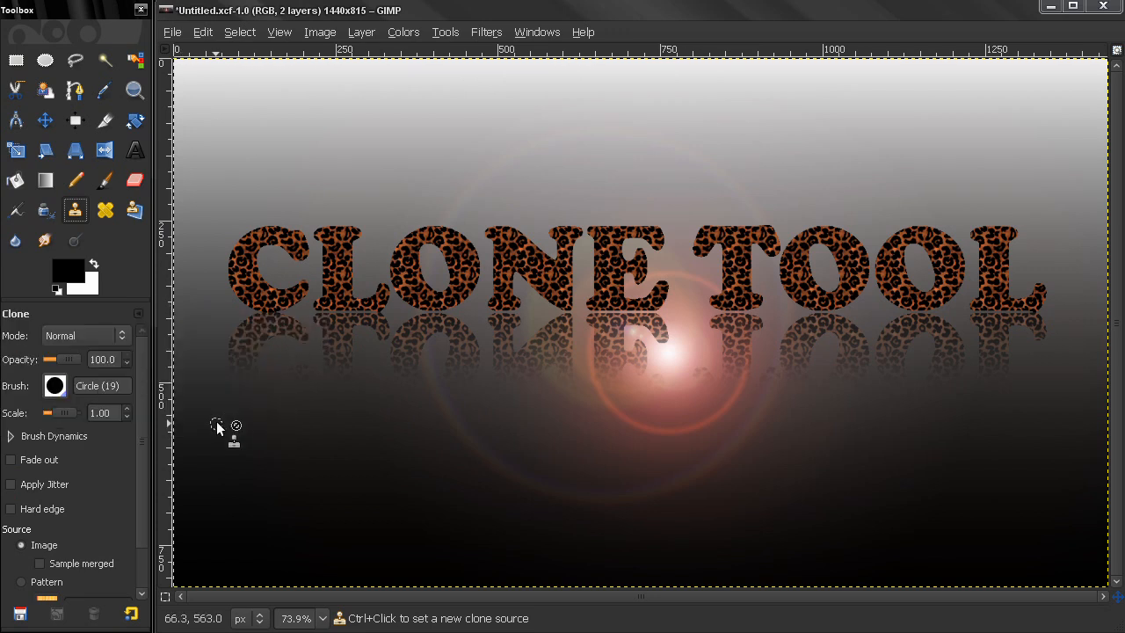
mouse_move(297, 156)
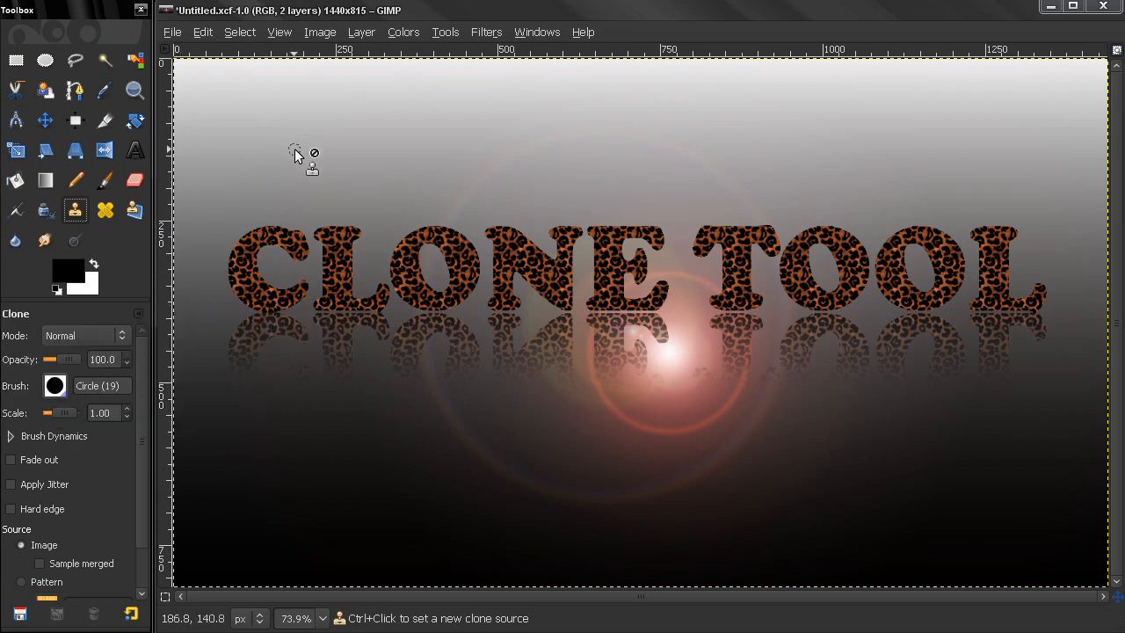
mouse_move(458, 146)
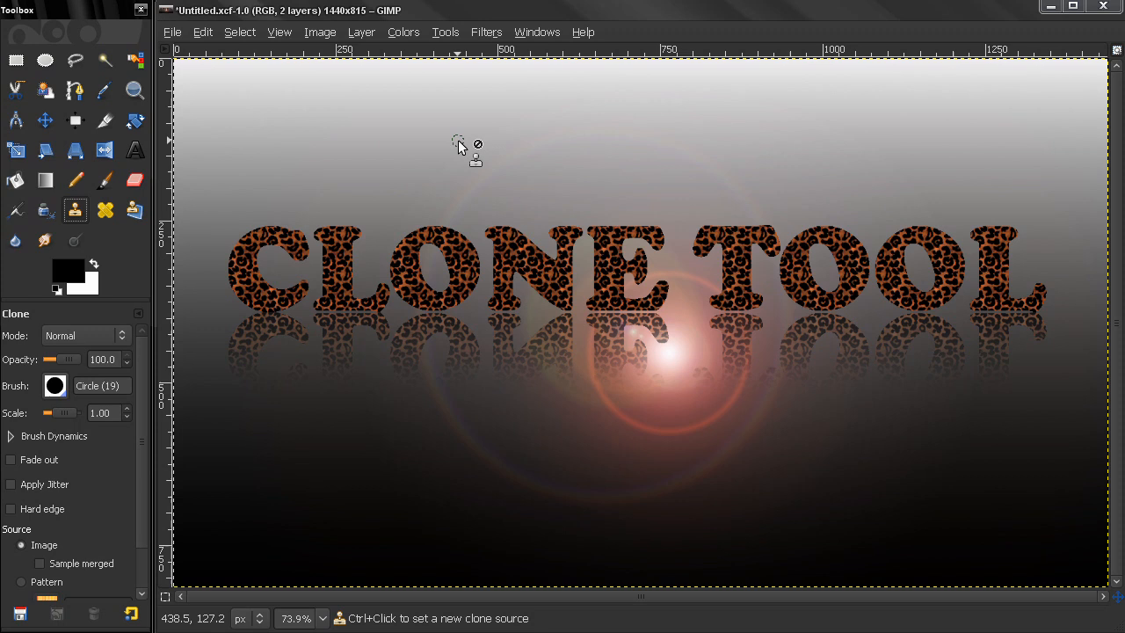
mouse_move(253, 169)
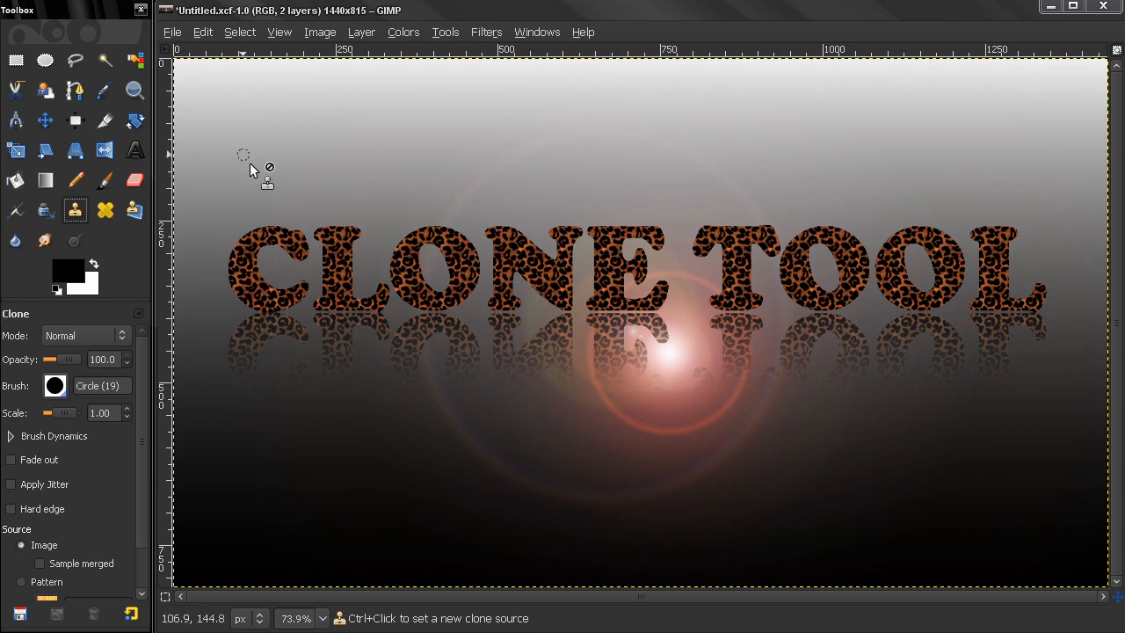
mouse_move(298, 160)
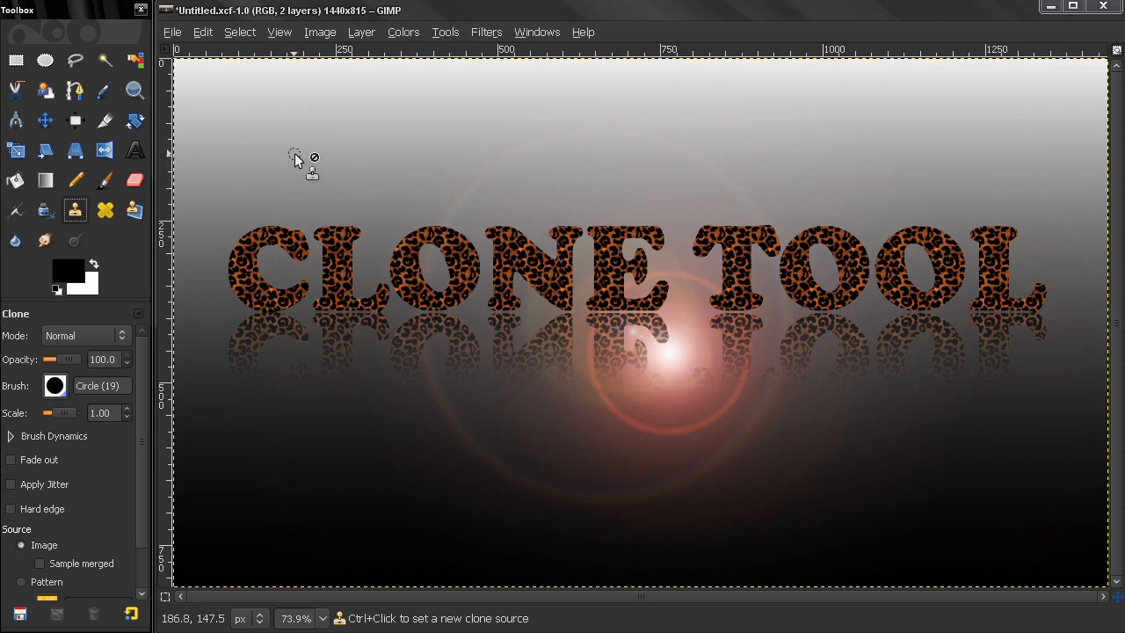
mouse_move(334, 121)
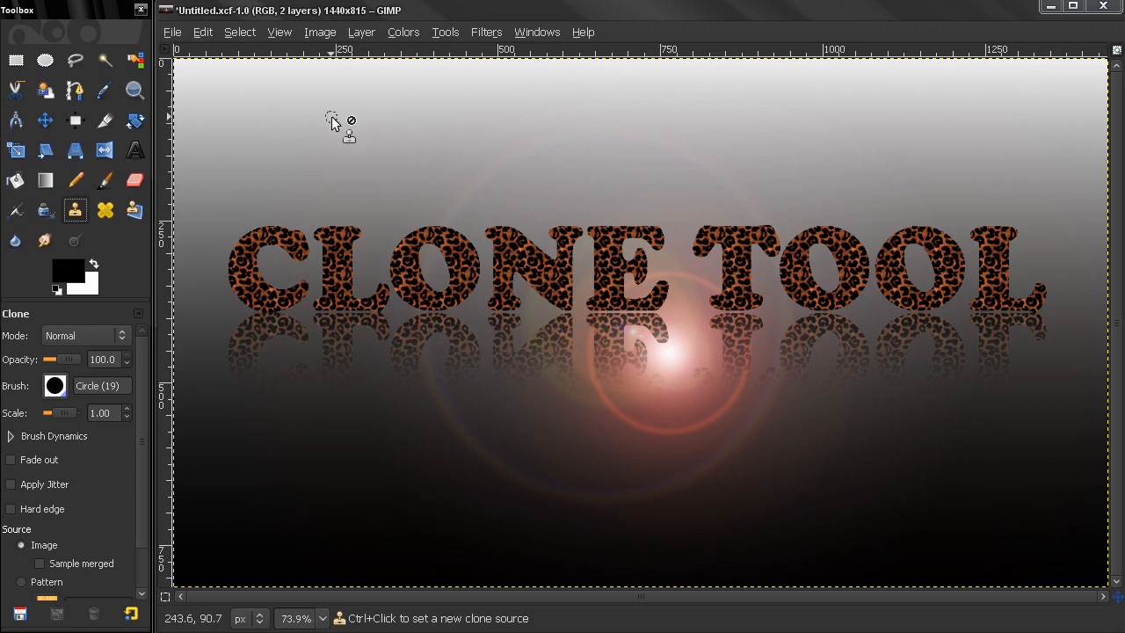
mouse_move(251, 202)
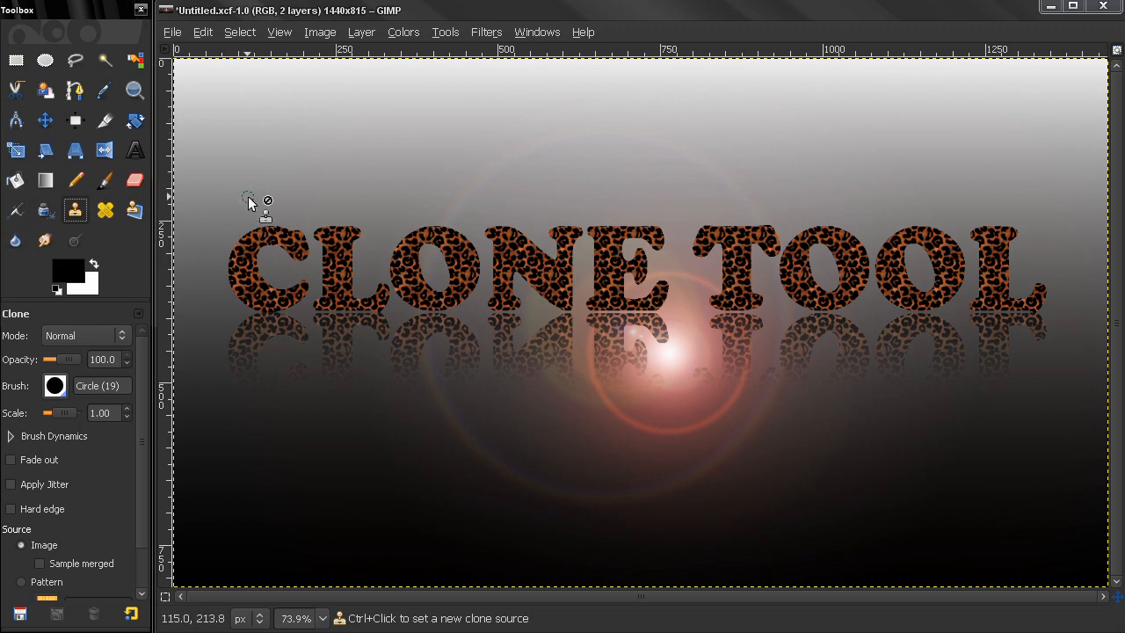
mouse_move(305, 154)
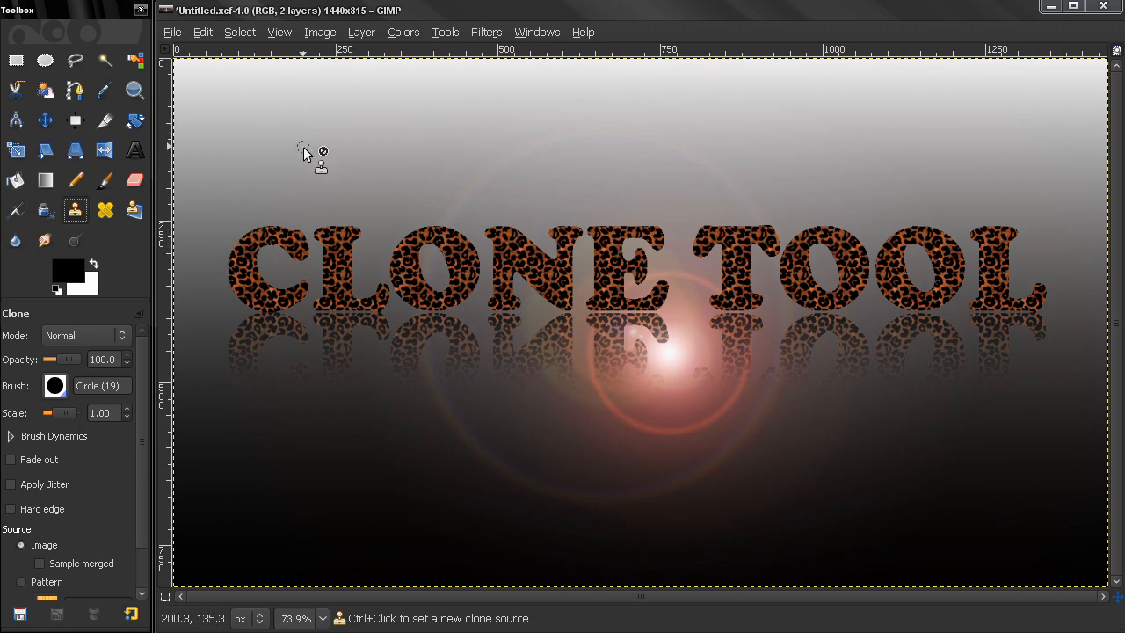
mouse_move(458, 119)
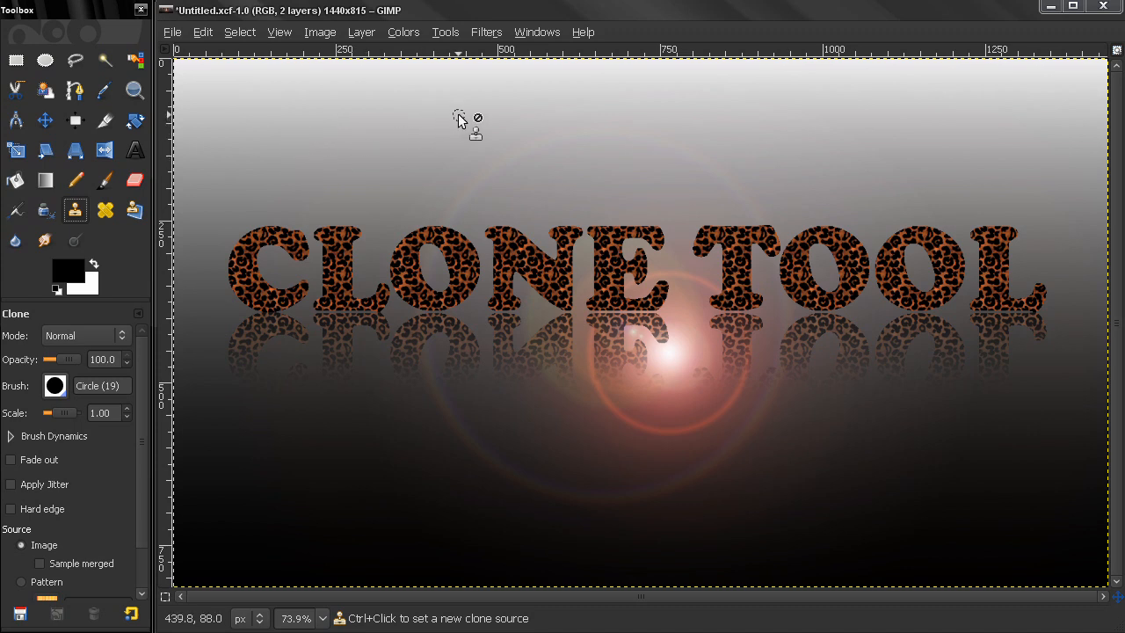
mouse_move(390, 115)
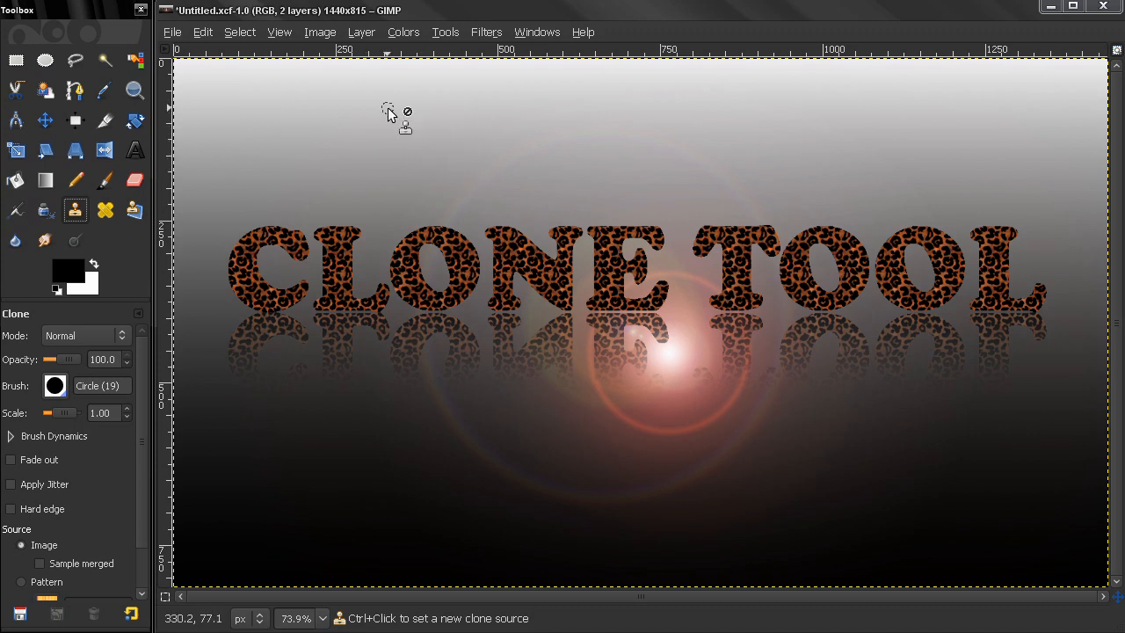
mouse_move(279, 132)
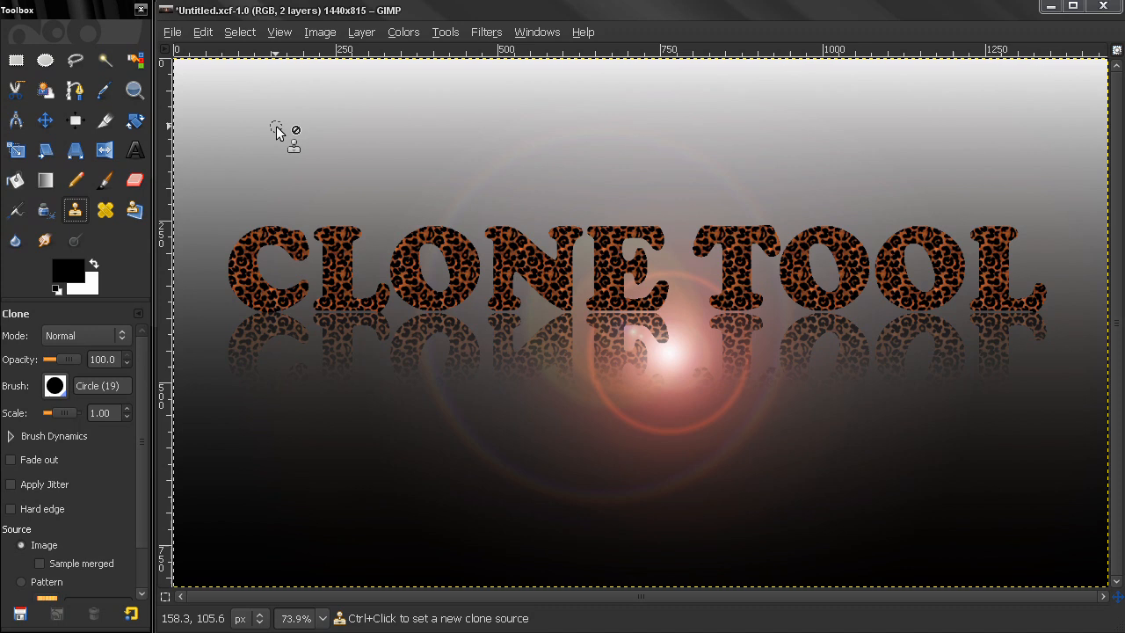
mouse_move(315, 127)
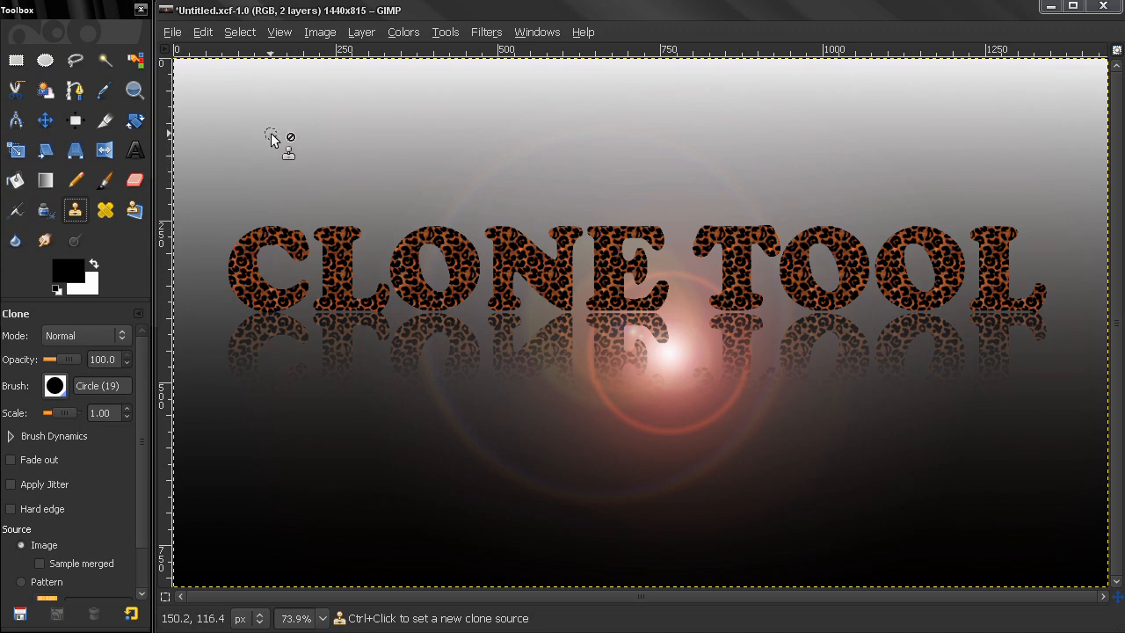
mouse_move(262, 142)
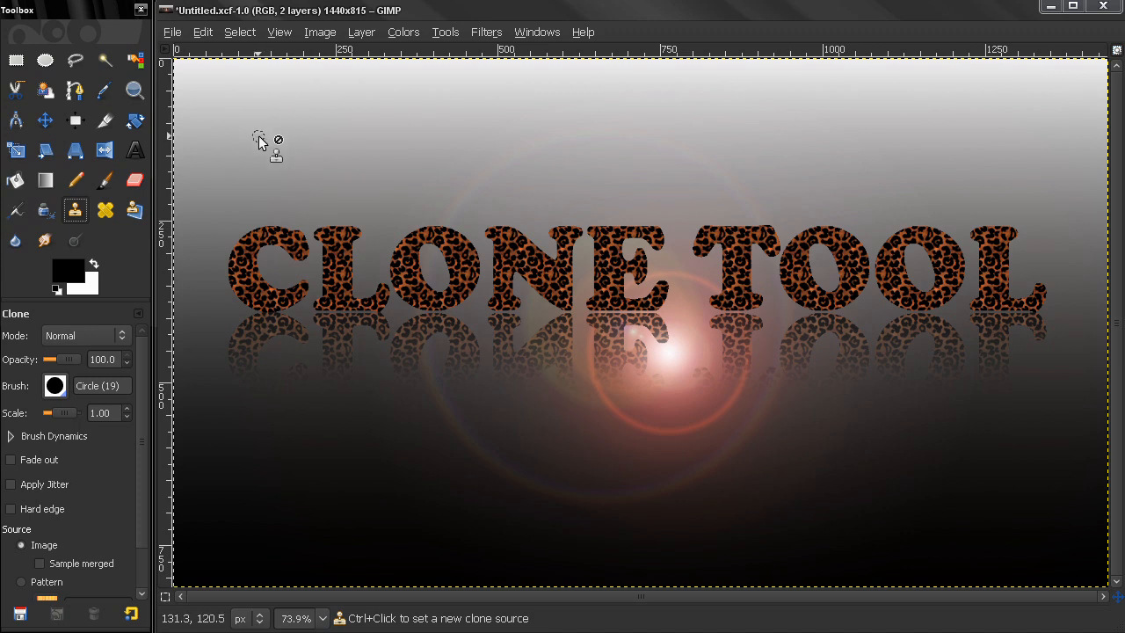
mouse_move(290, 161)
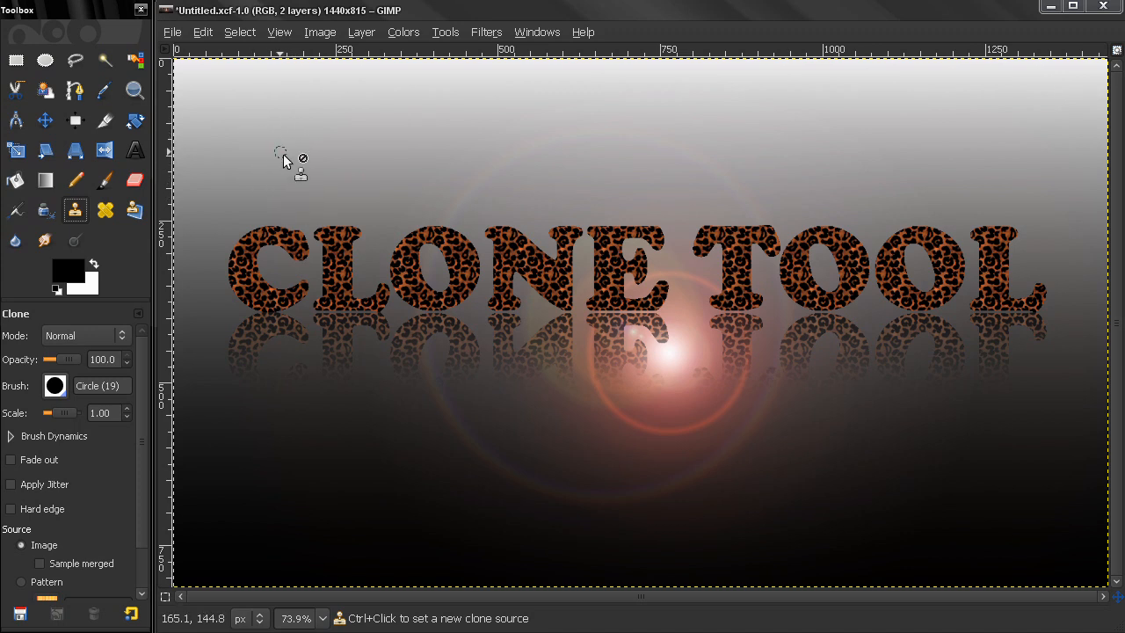
mouse_move(152, 293)
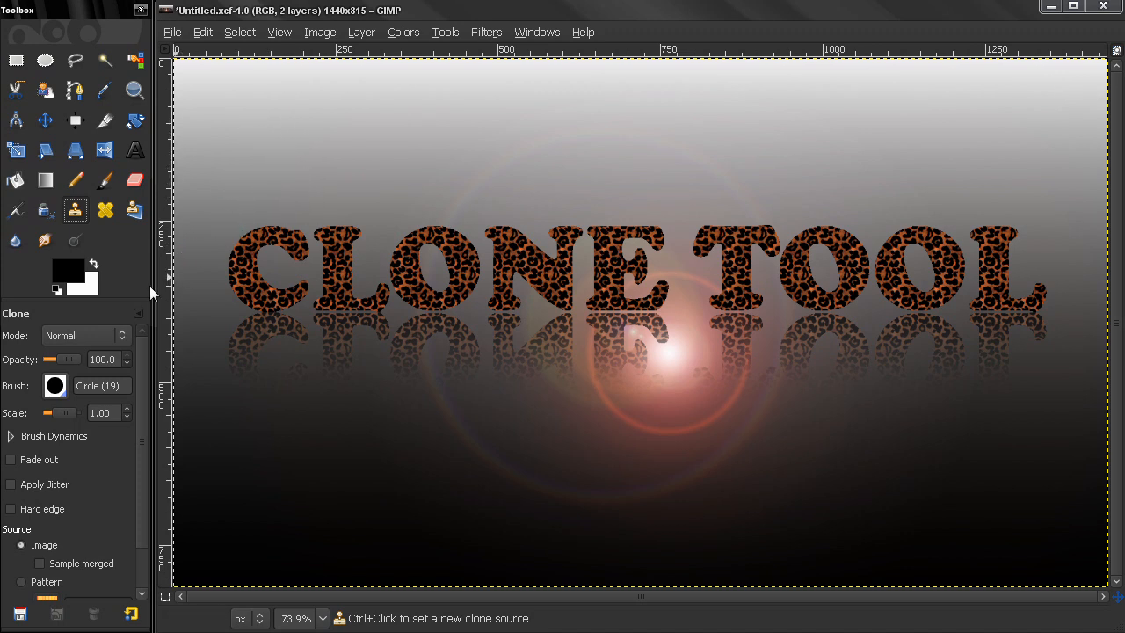
mouse_move(191, 184)
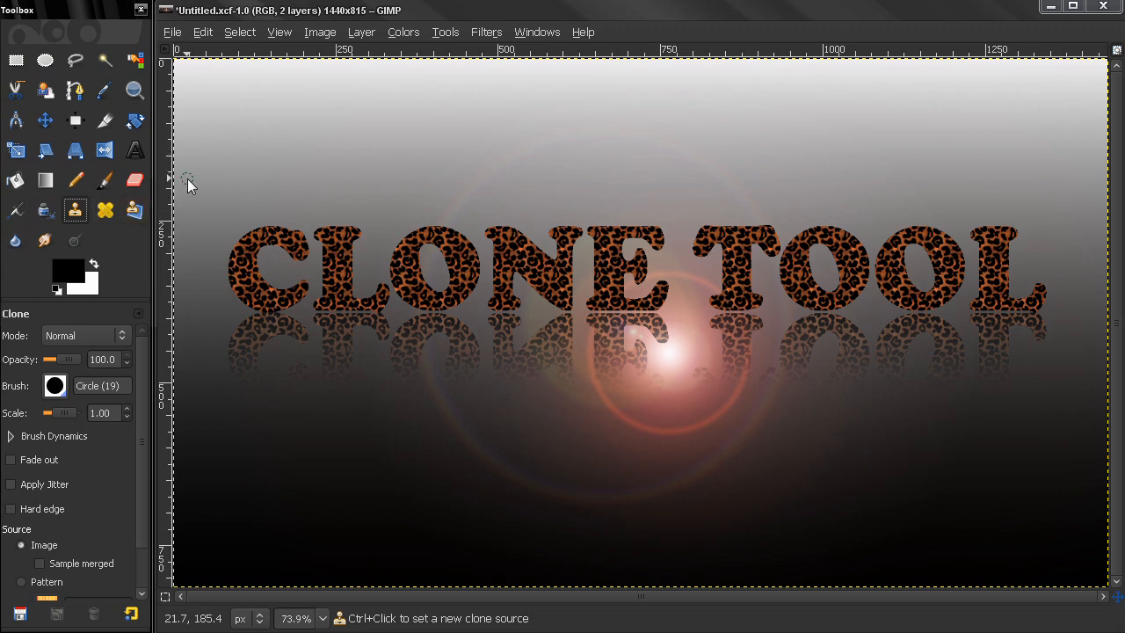
mouse_move(151, 350)
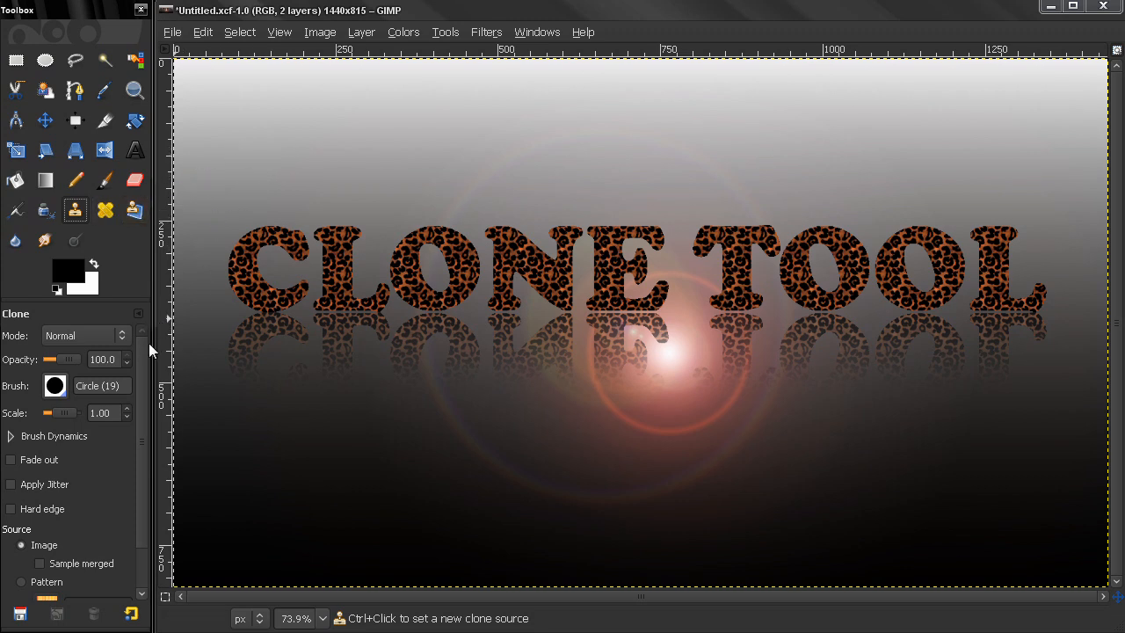
Switch the clone source to Pattern and raise the brush scale to 3.10.
left_click(21, 541)
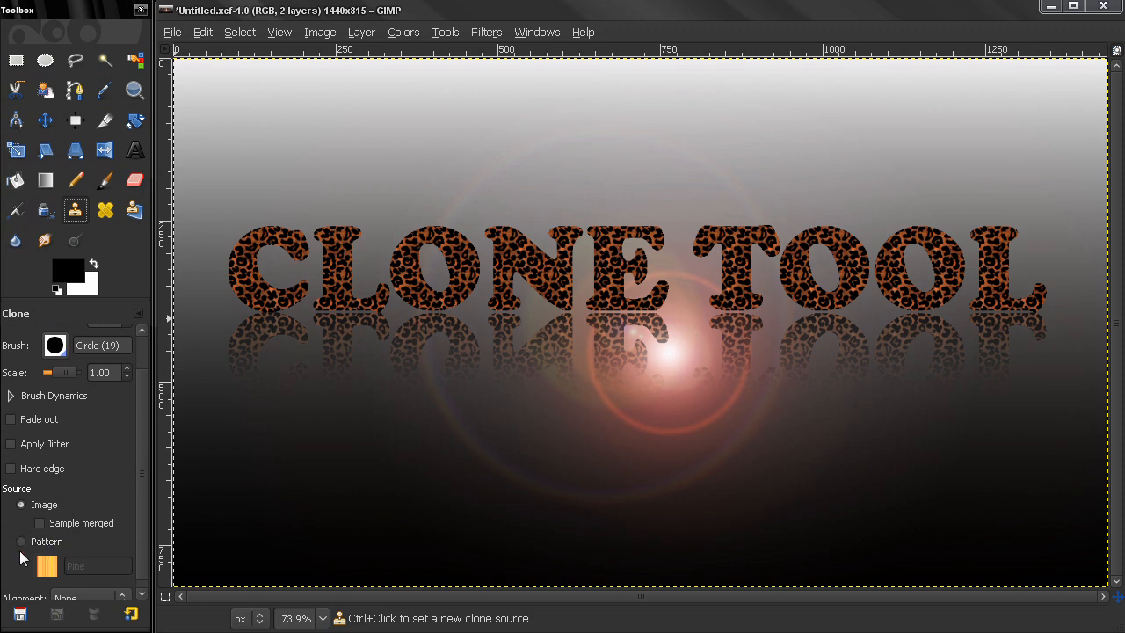
left_click(21, 541)
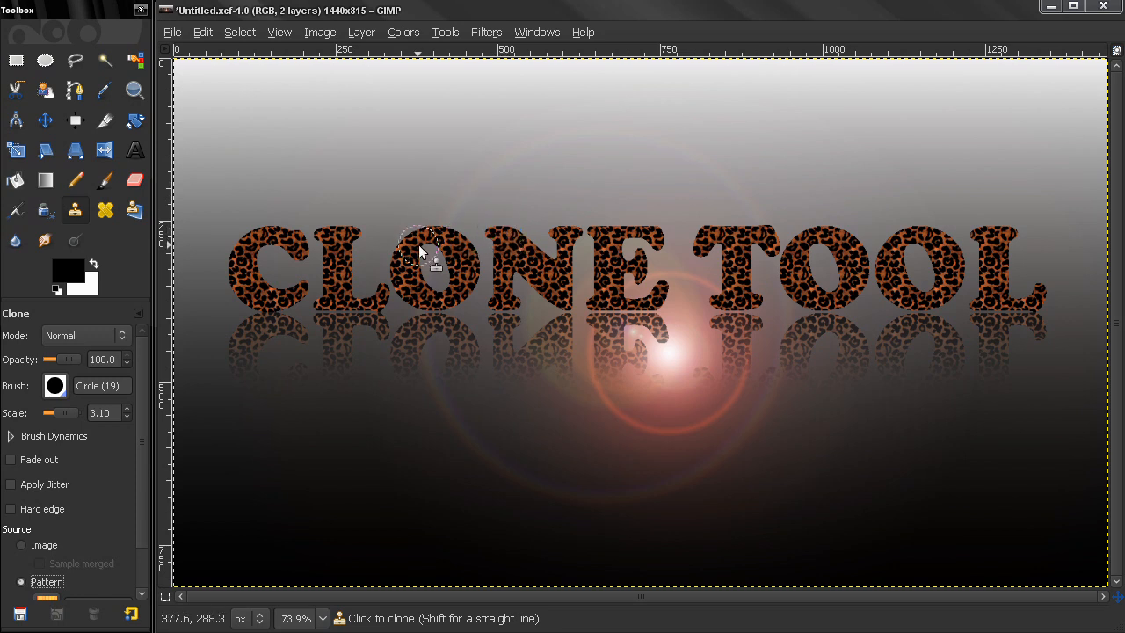
mouse_move(440, 262)
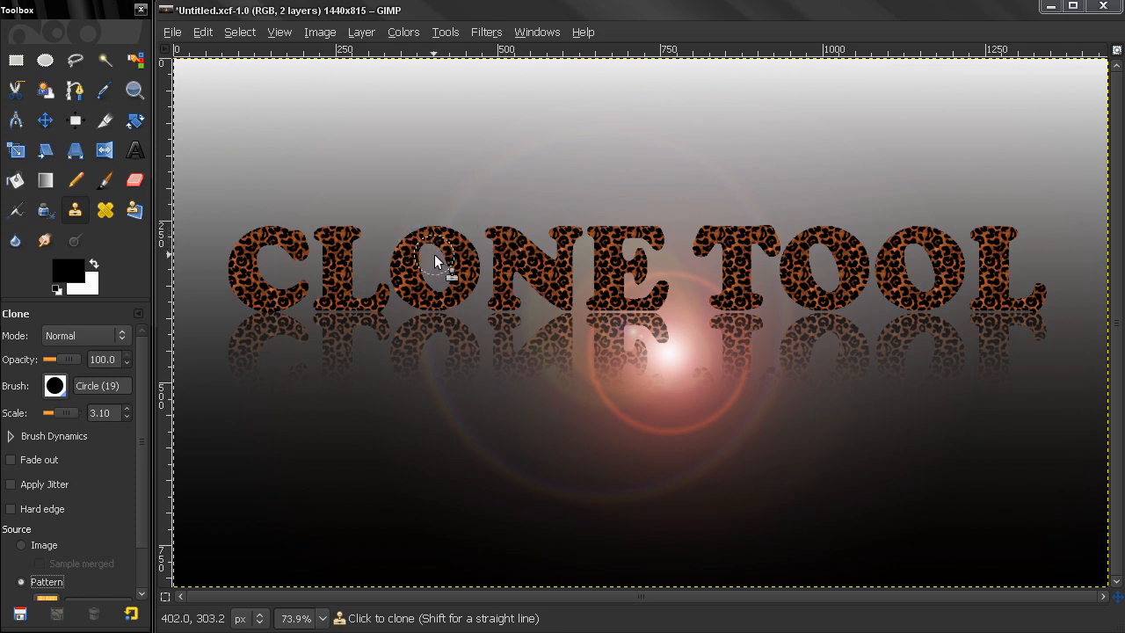
mouse_move(430, 209)
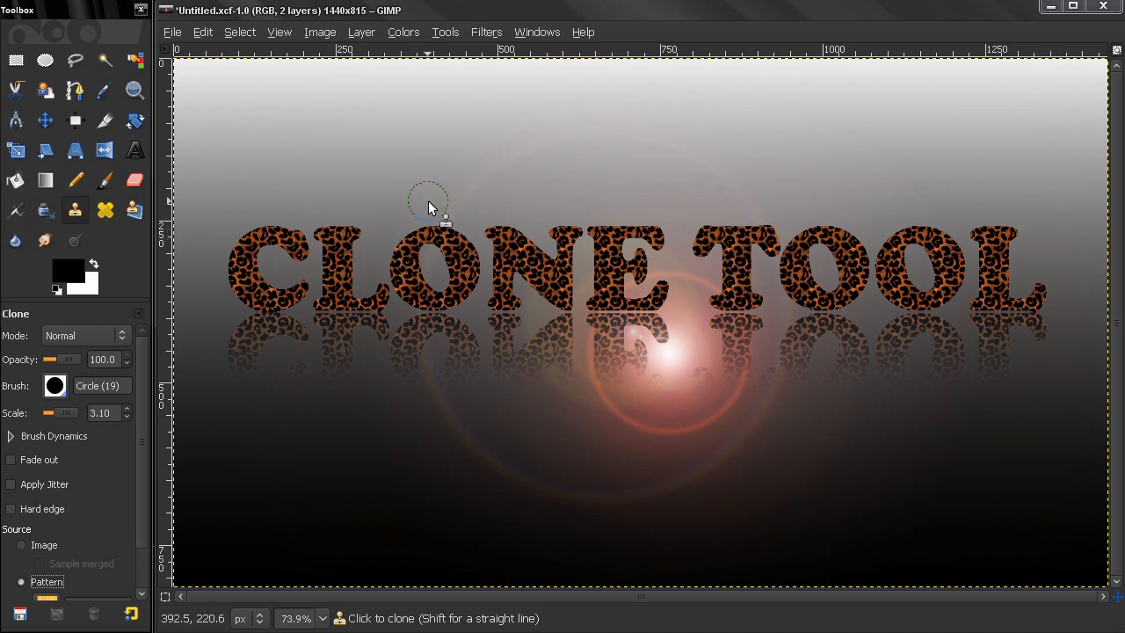
mouse_move(323, 200)
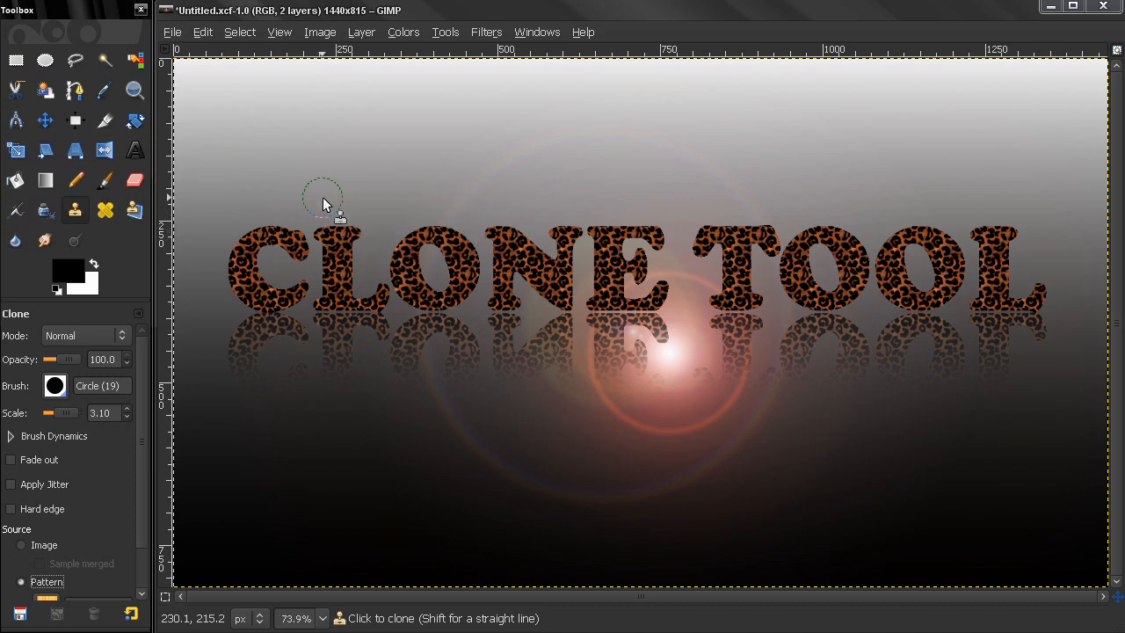
mouse_move(477, 167)
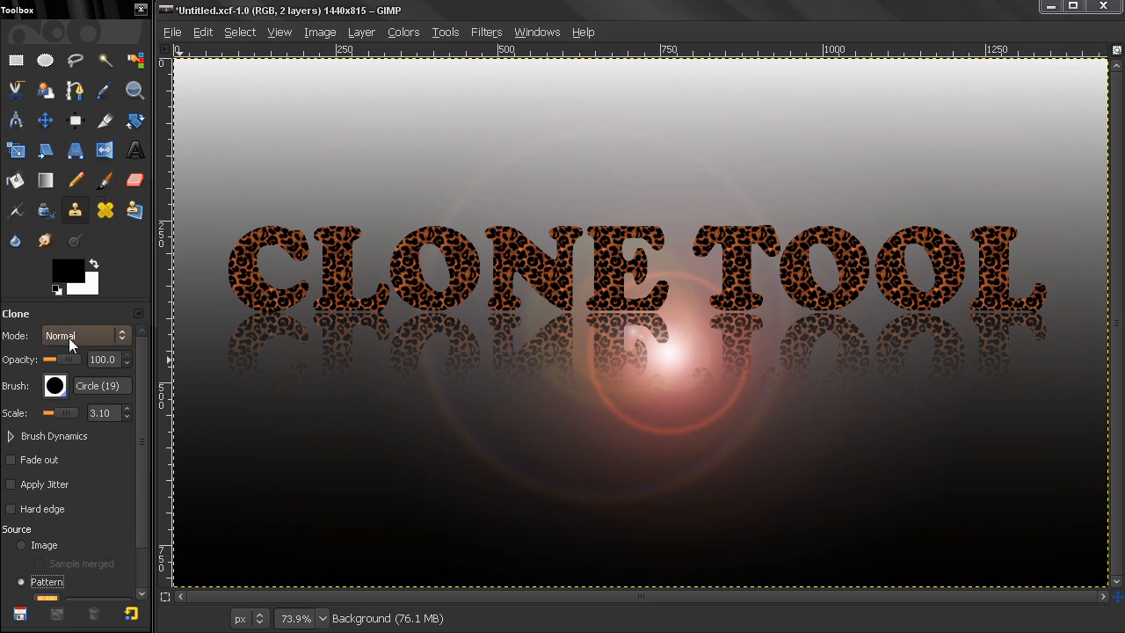
Keep clone opacity at 100, choose the Circle Fuzzy brush, and set scale 8.60.
left_click_drag(71, 359, 63, 358)
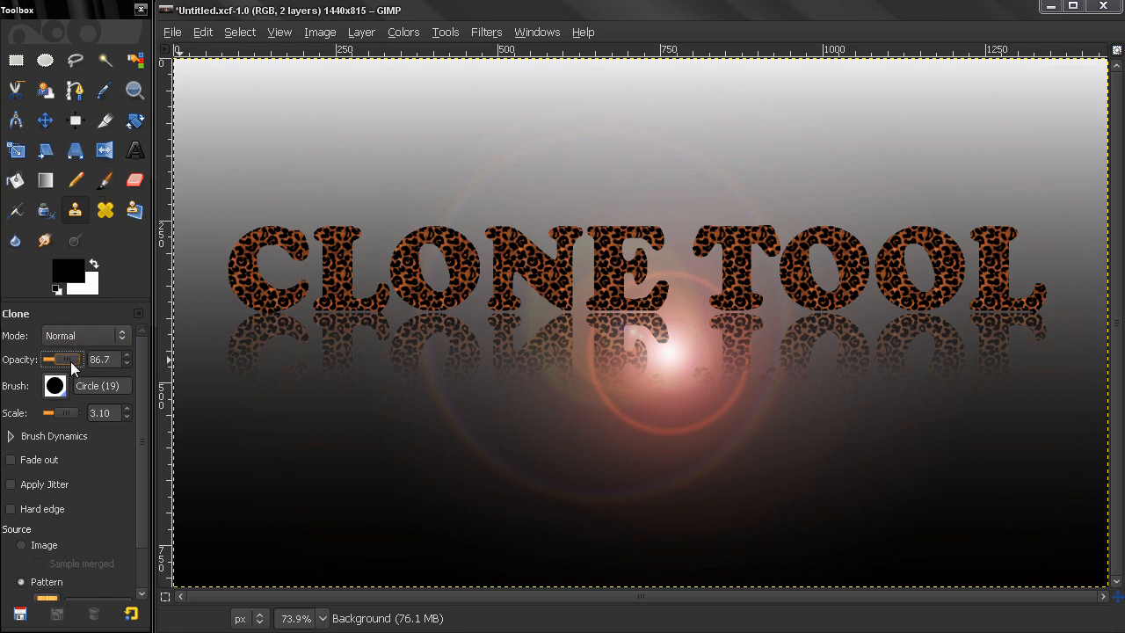
left_click_drag(64, 359, 86, 358)
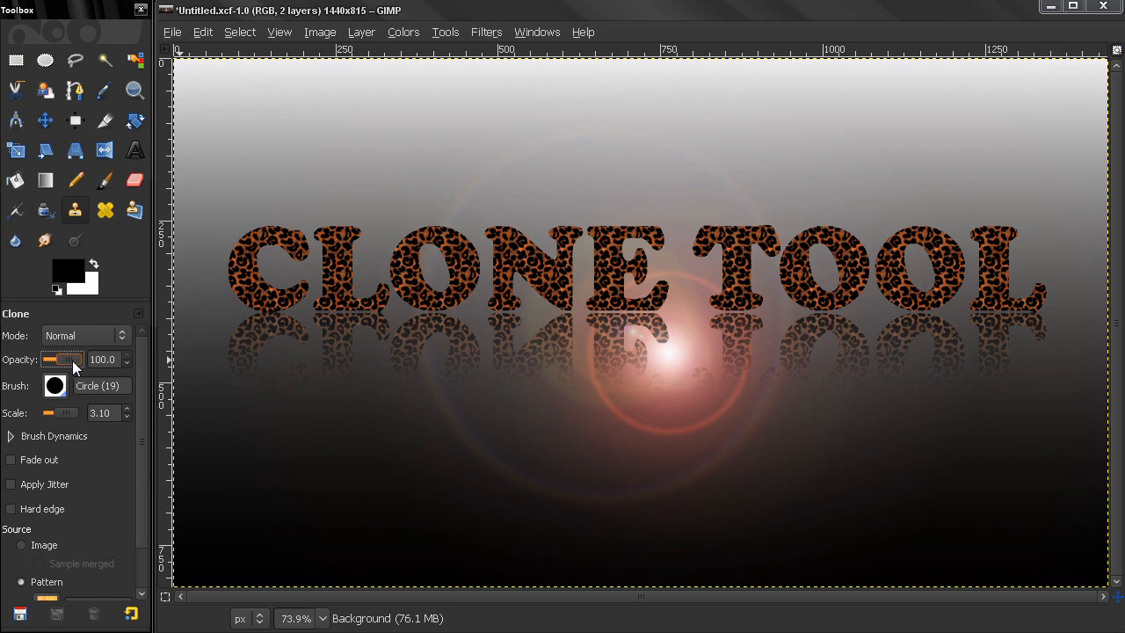
mouse_move(257, 235)
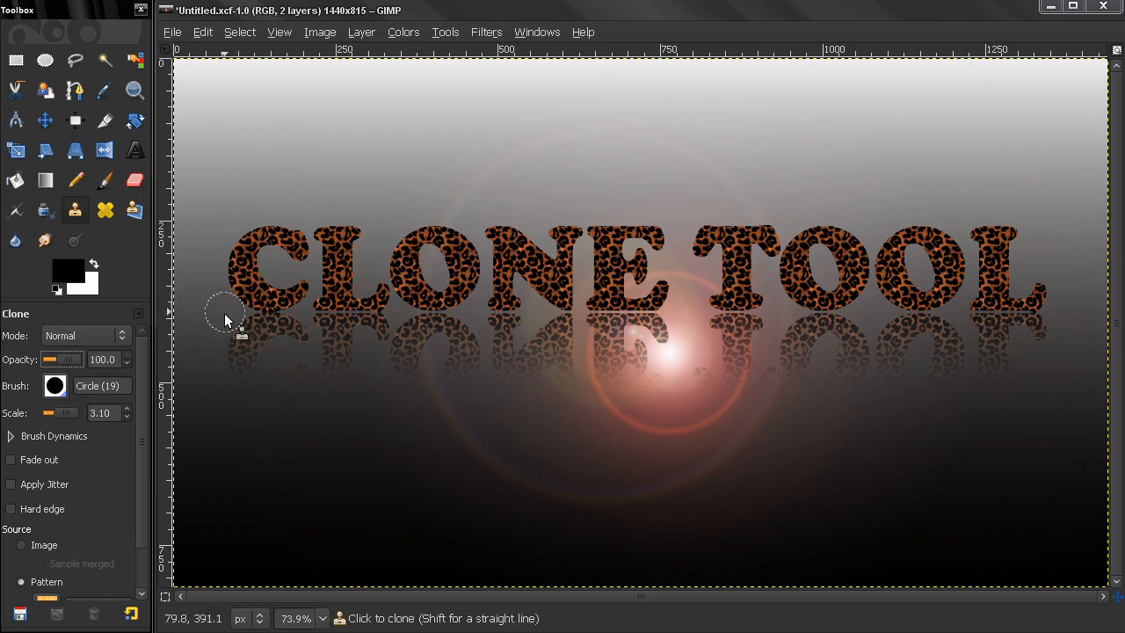
left_click(54, 386)
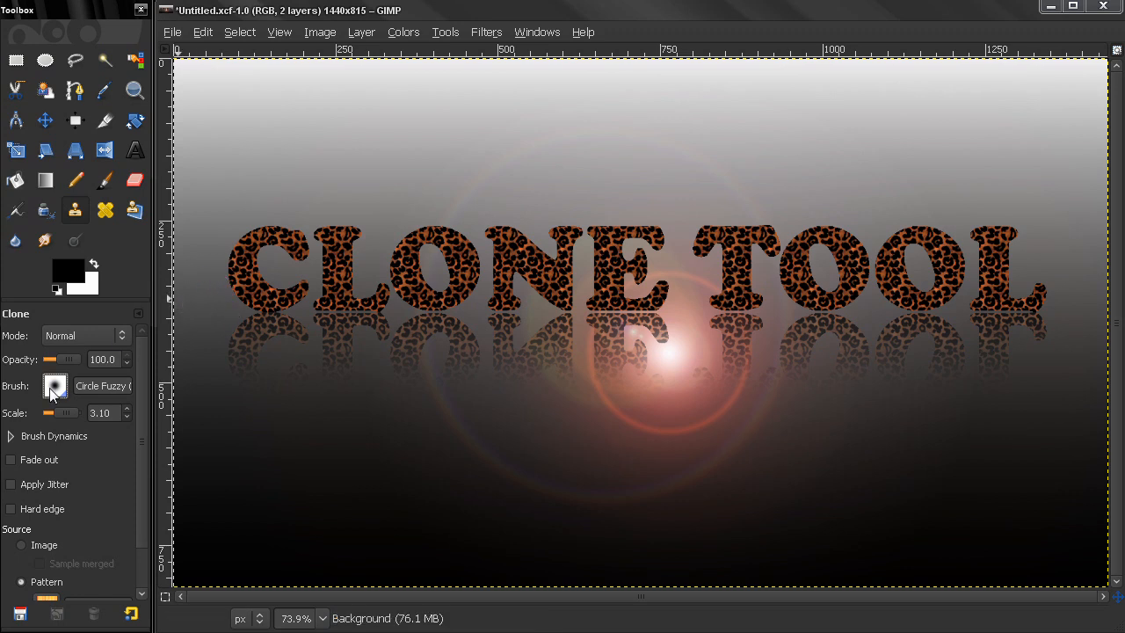
mouse_move(275, 180)
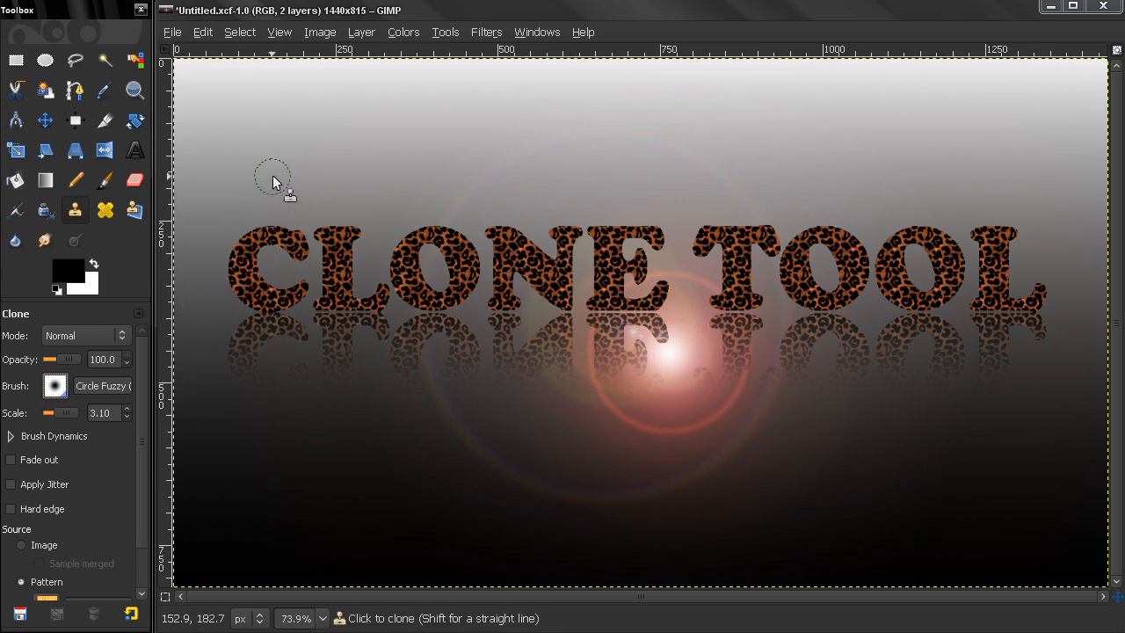
mouse_move(282, 164)
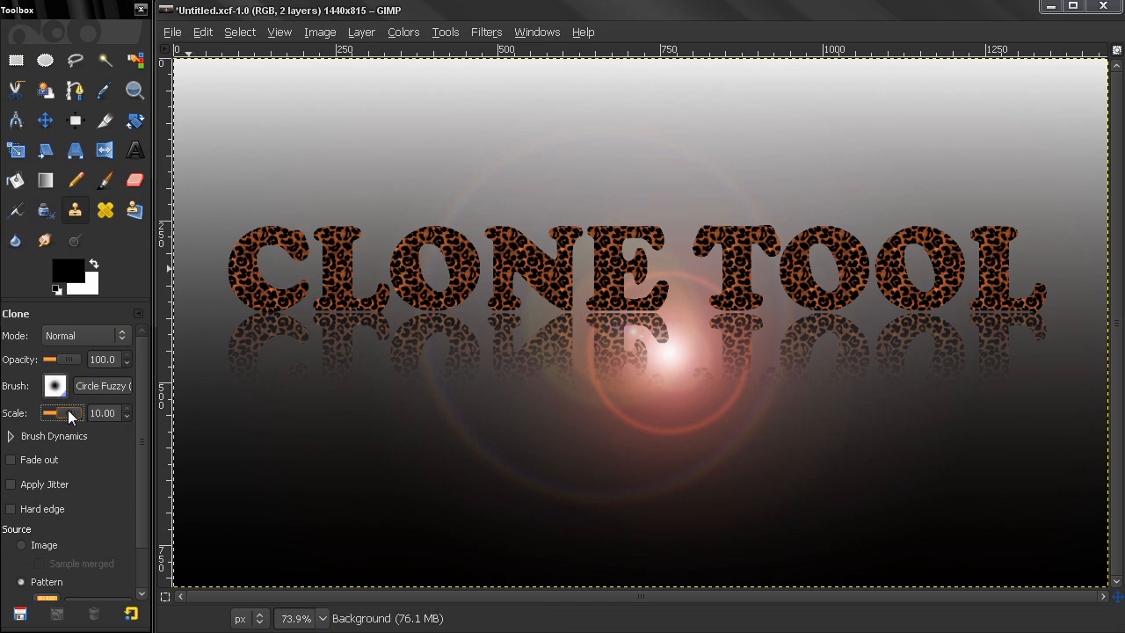
mouse_move(303, 185)
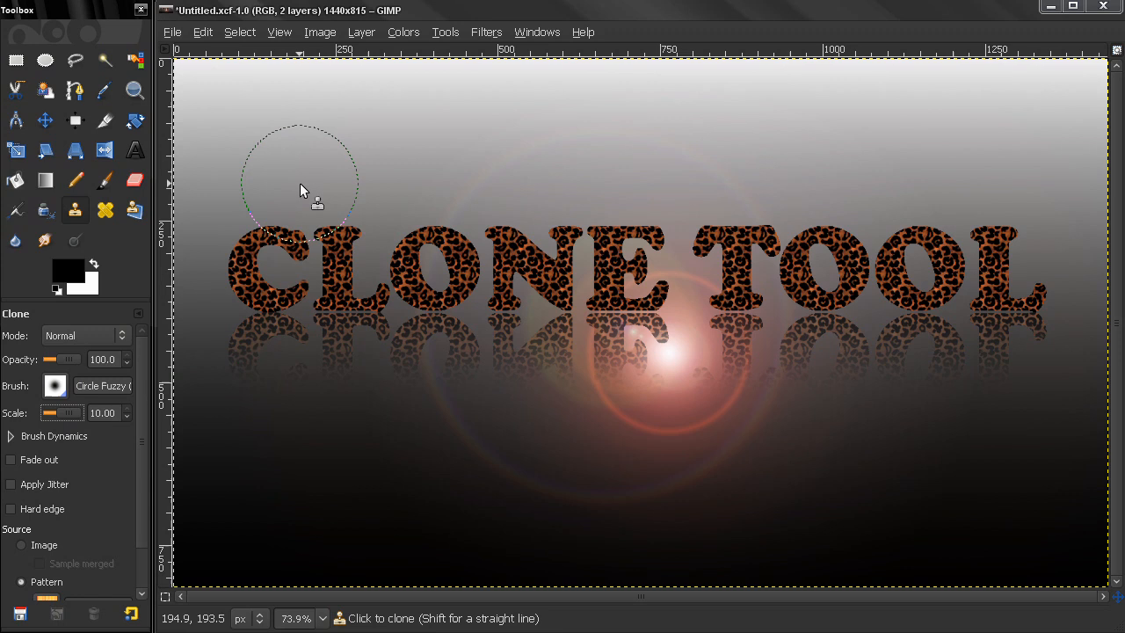
mouse_move(297, 174)
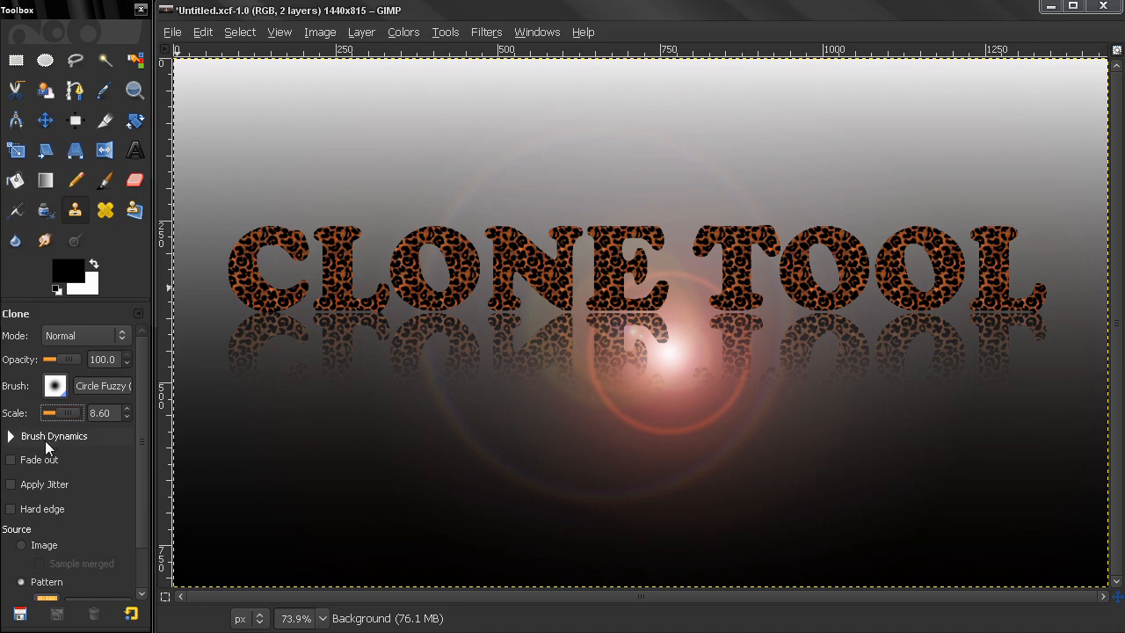
mouse_move(60, 441)
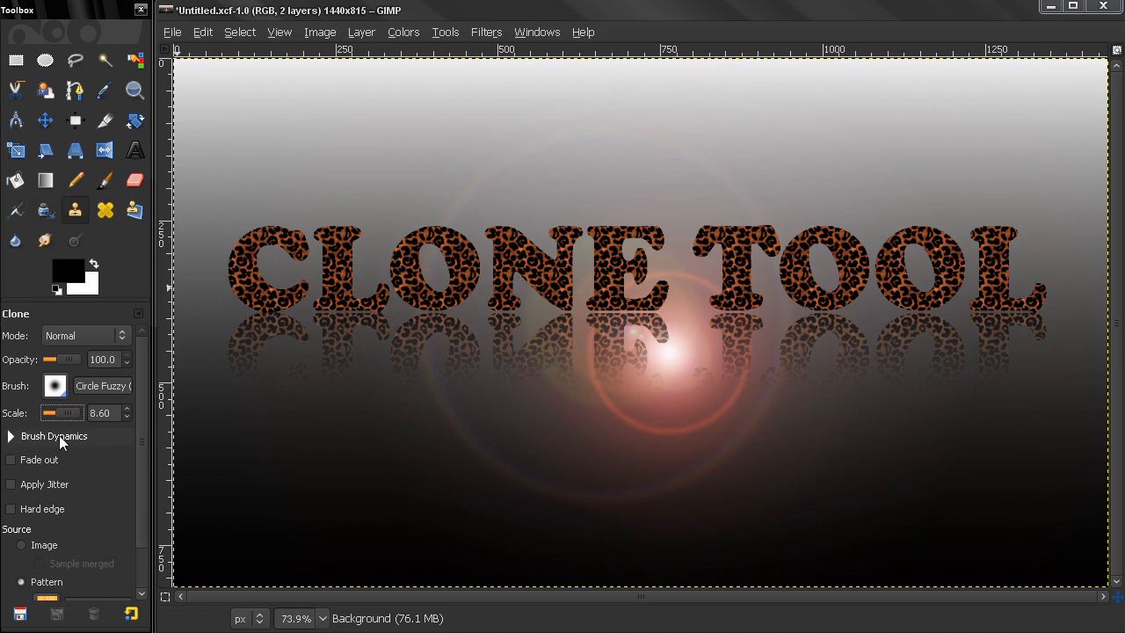
mouse_move(49, 442)
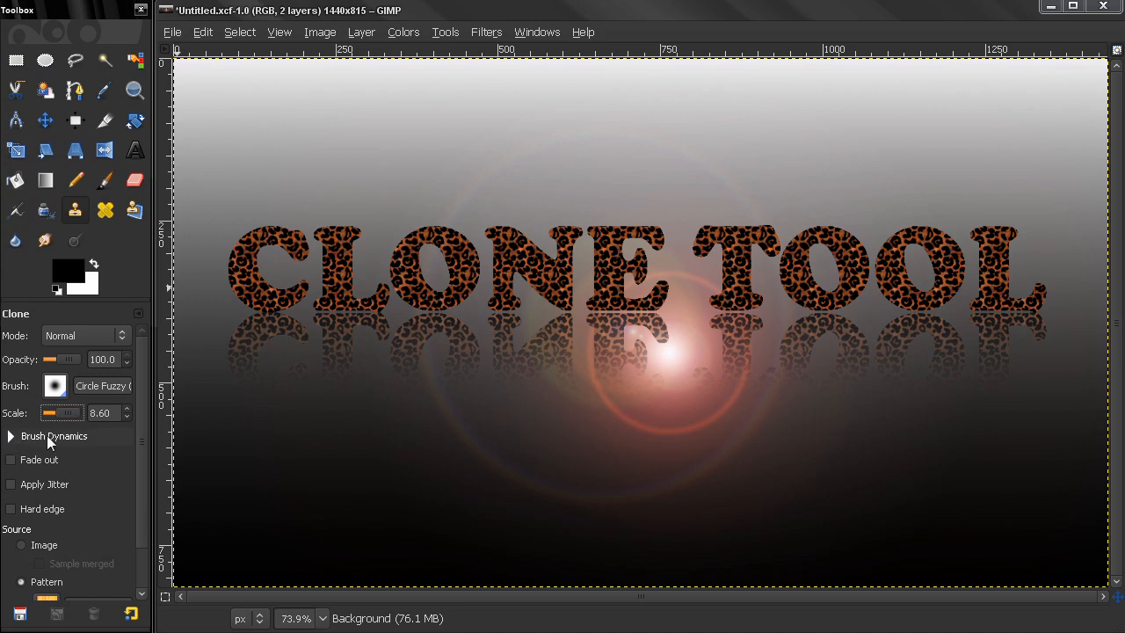
left_click(10, 459)
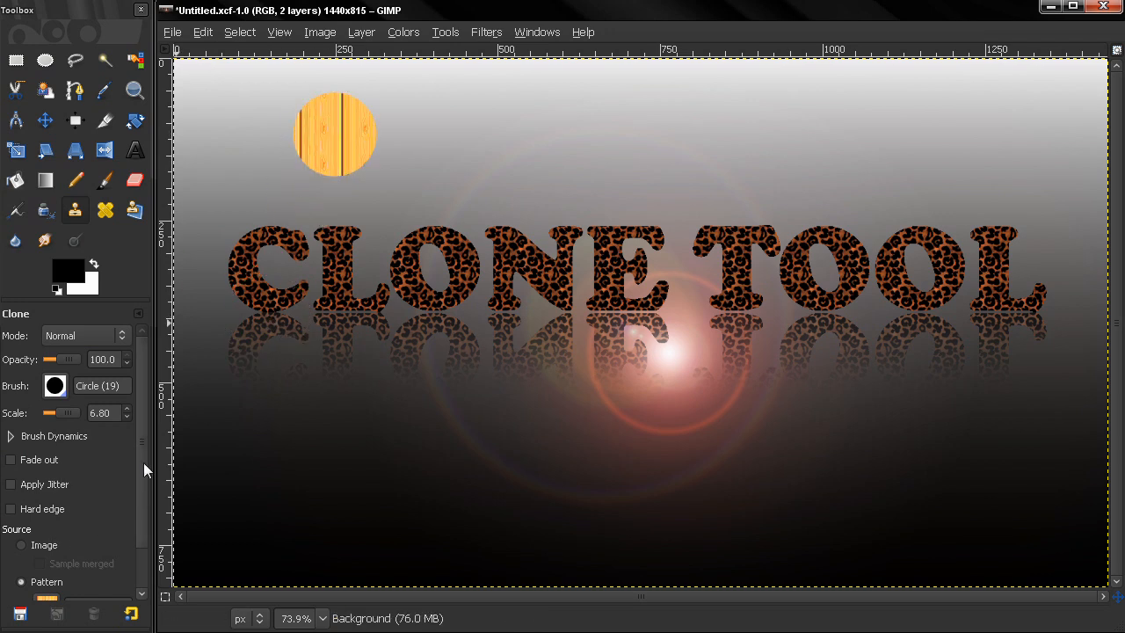
Clone from the image and stamp a soft leopard-texture circle above the word CLONE.
scroll("down", 3)
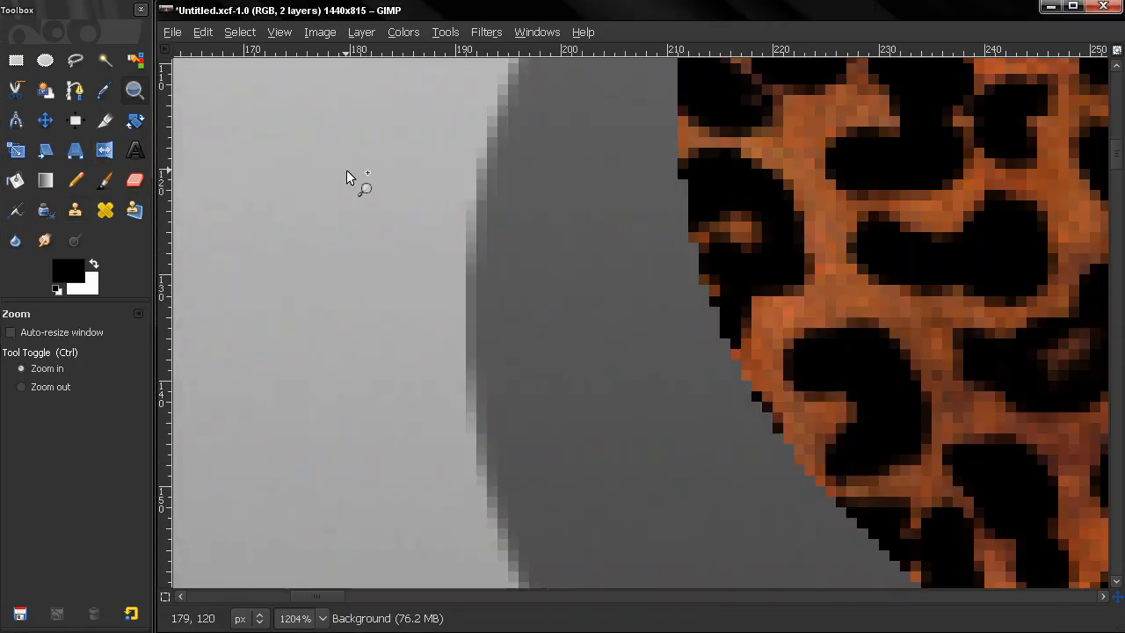
left_click(75, 210)
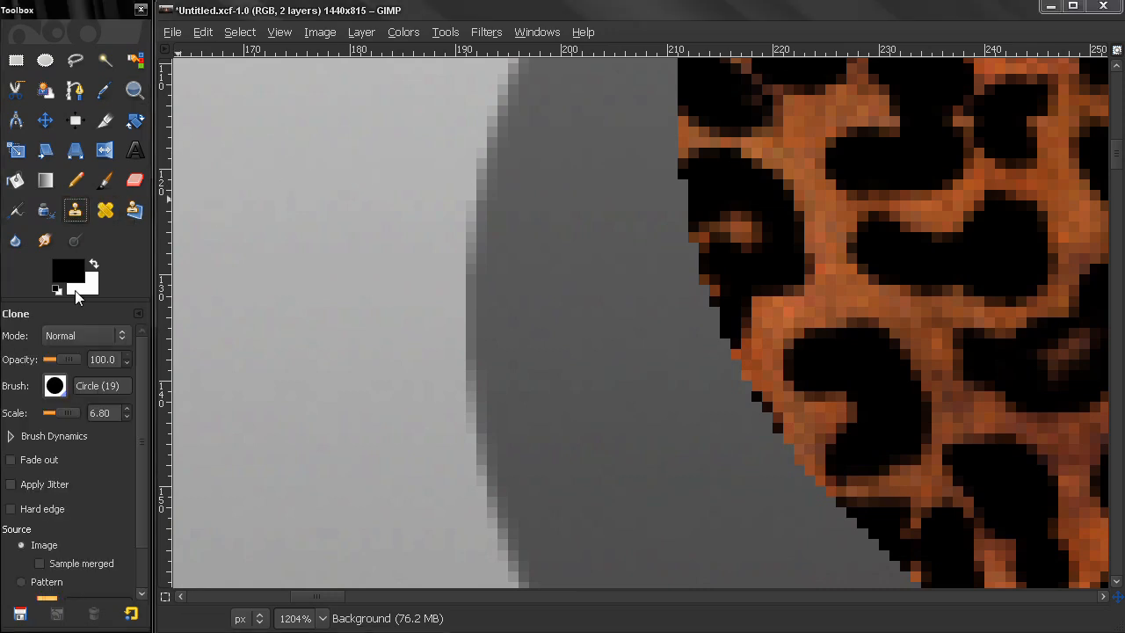
mouse_move(492, 180)
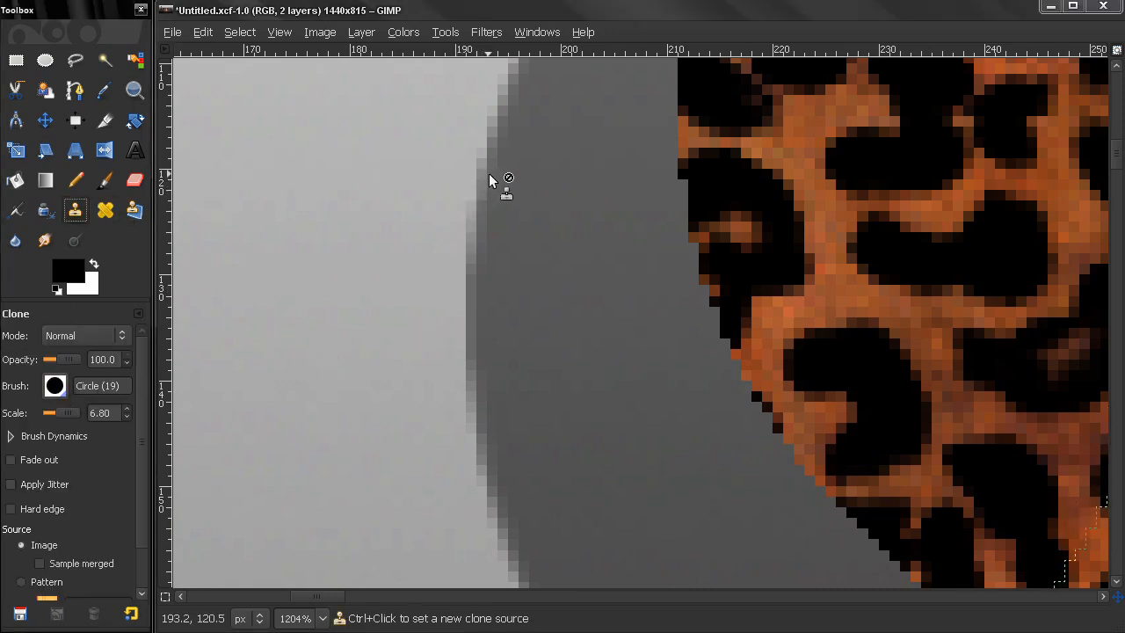
mouse_move(503, 157)
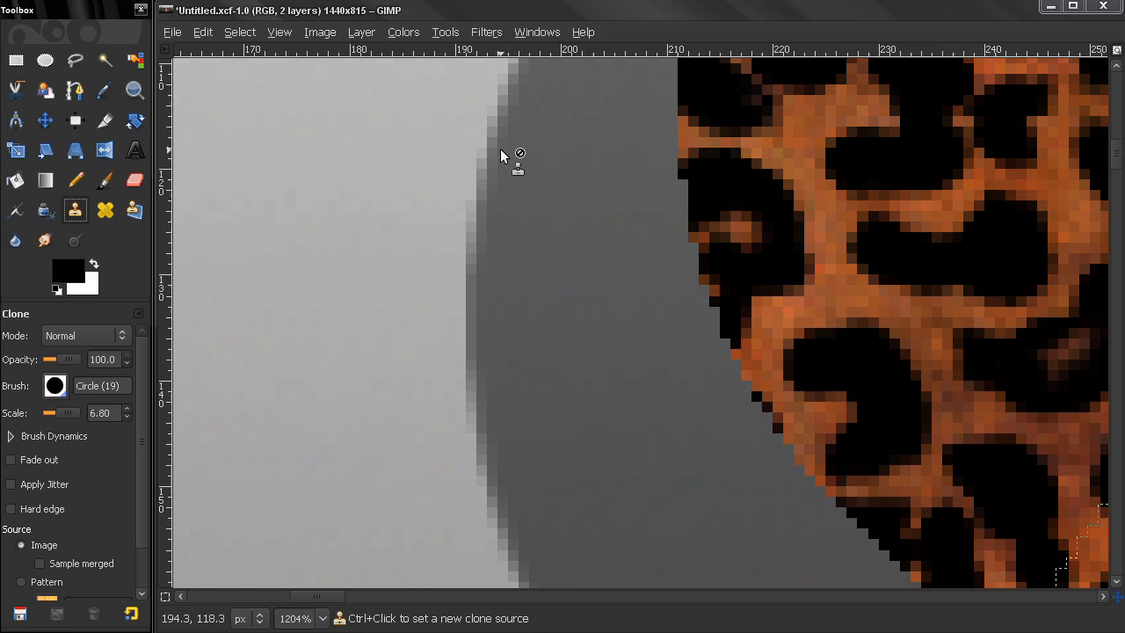
mouse_move(514, 122)
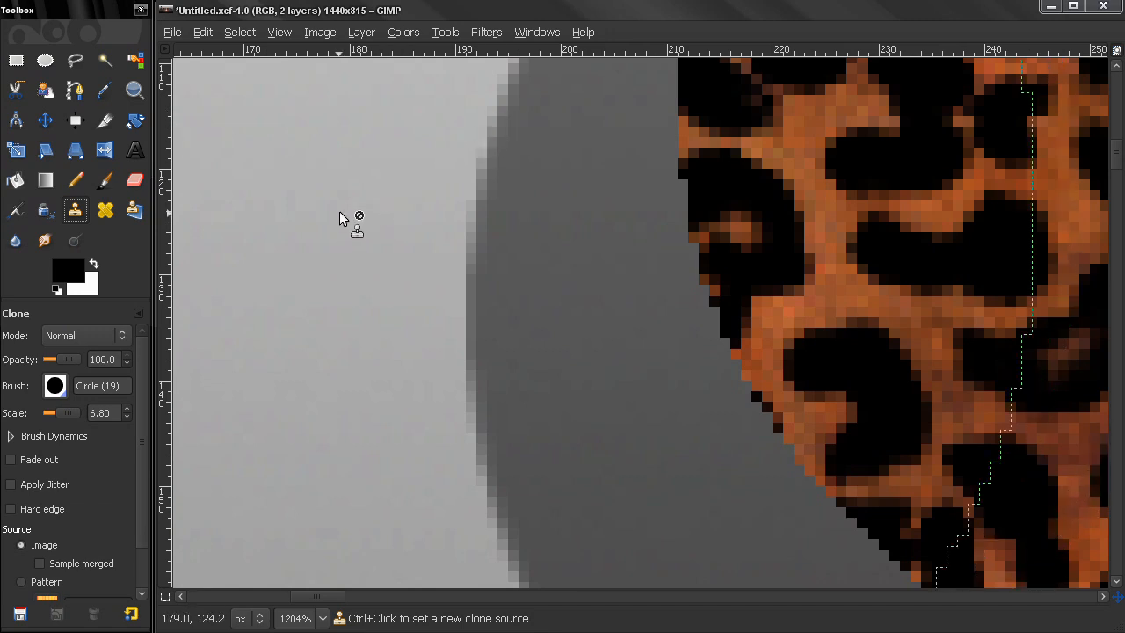
left_click(321, 618)
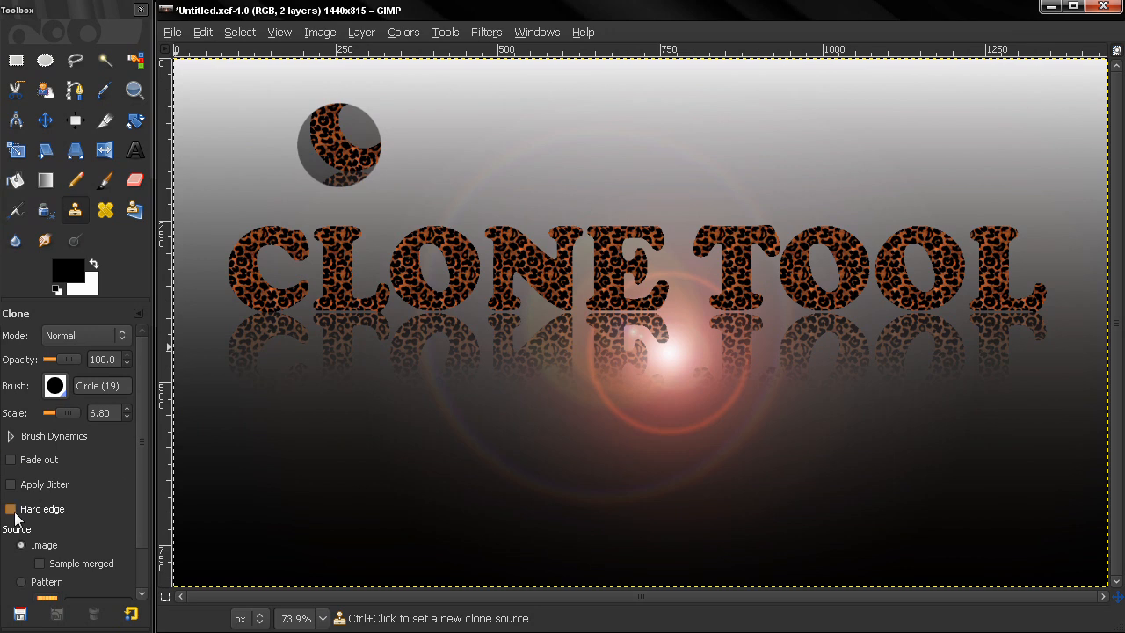
Enable Hard edge and stamp a hard-edged leopard circle left of the first.
left_click(10, 508)
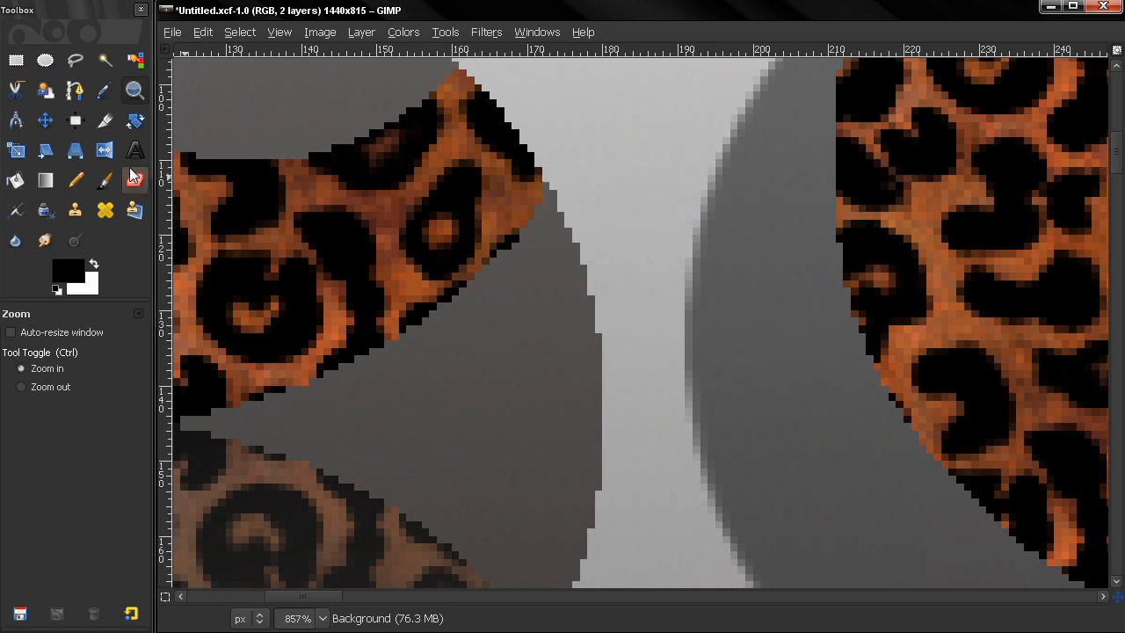
left_click(105, 179)
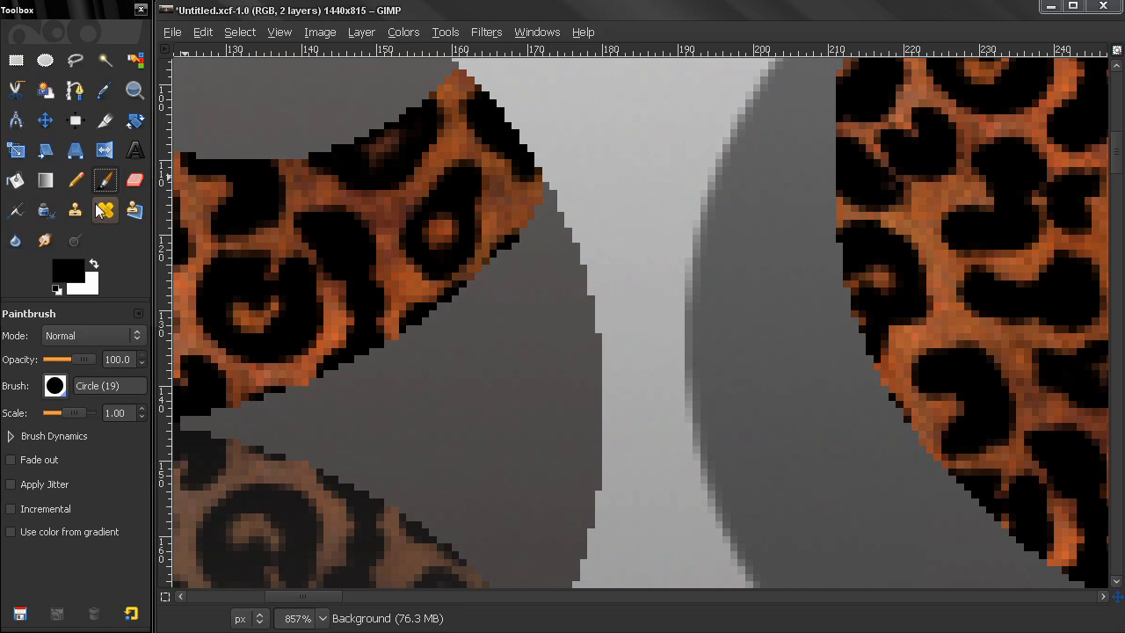
left_click(75, 209)
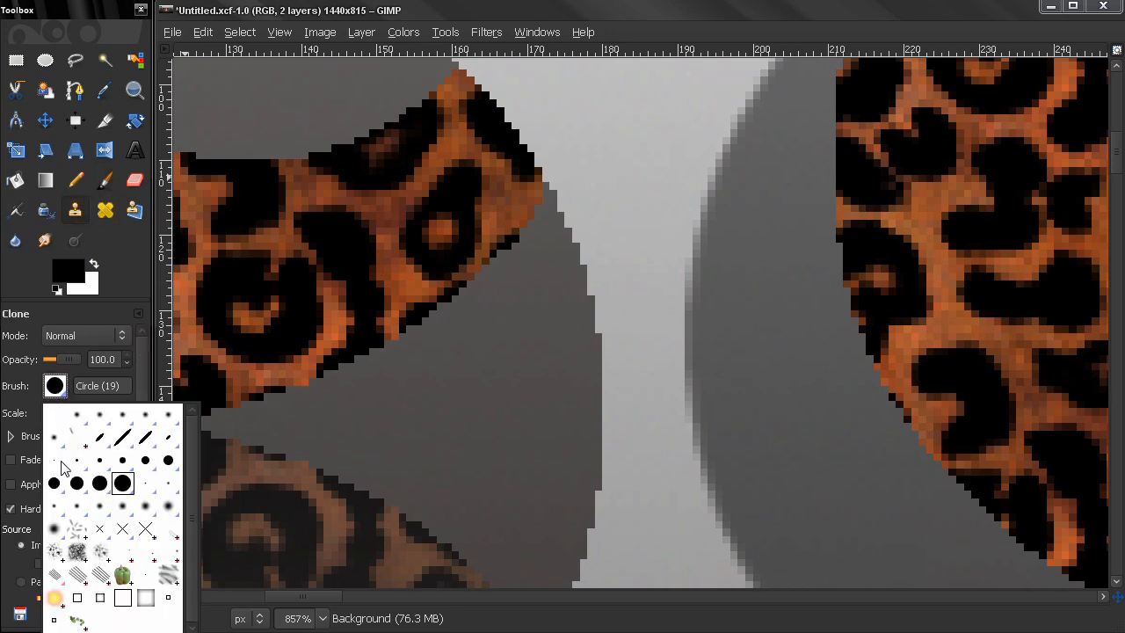
mouse_move(549, 200)
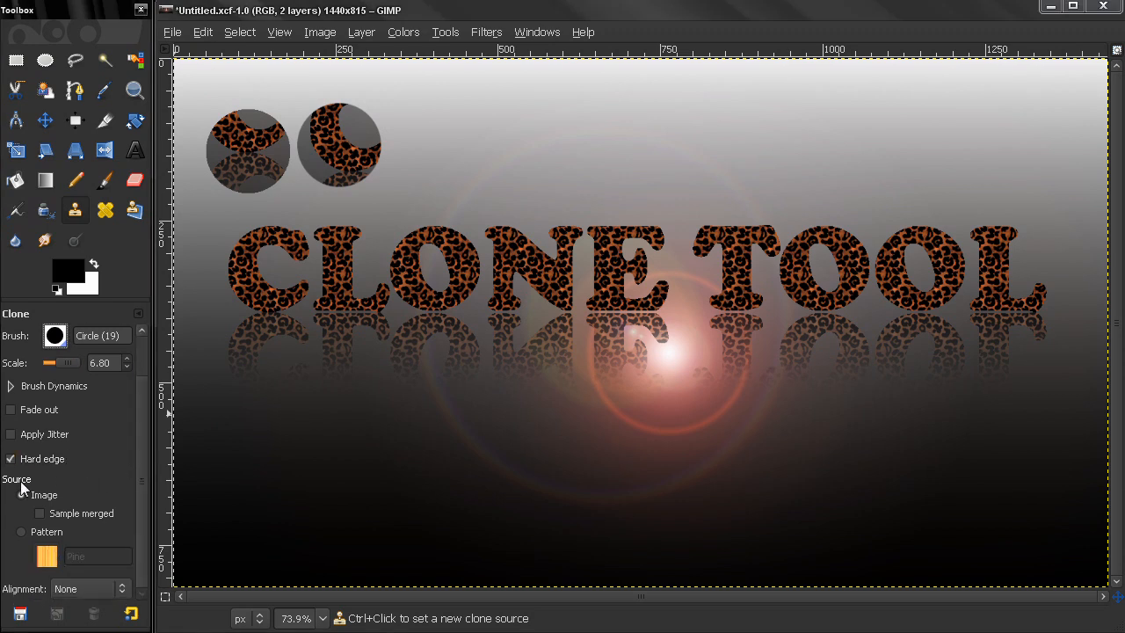
left_click(22, 494)
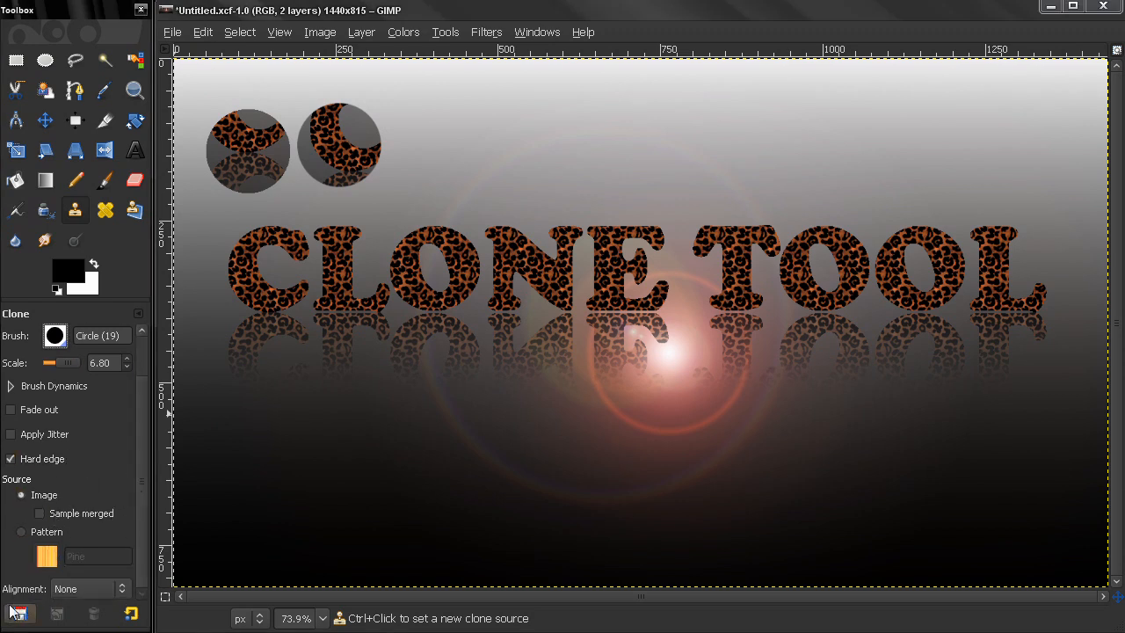